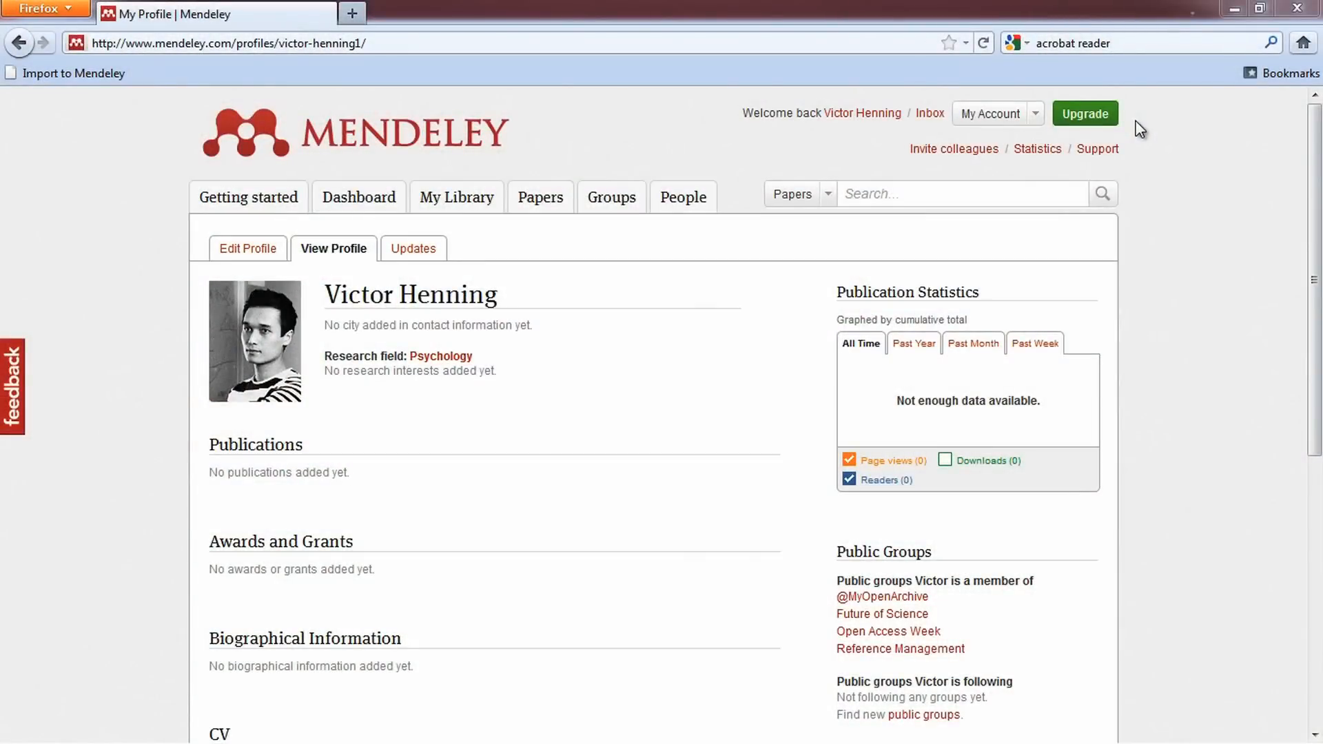
mouse_move(1098, 145)
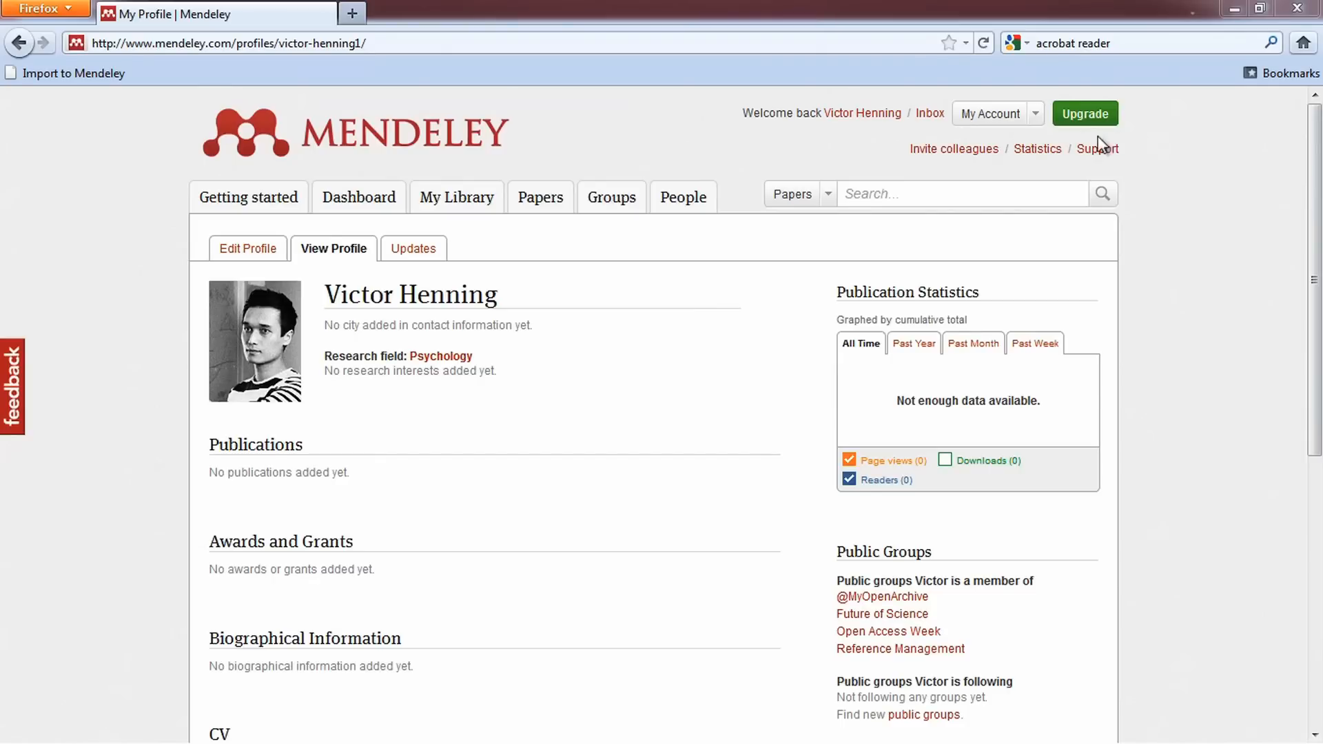
Open the My Account dropdown showing the profile at 25% complete.
click(997, 113)
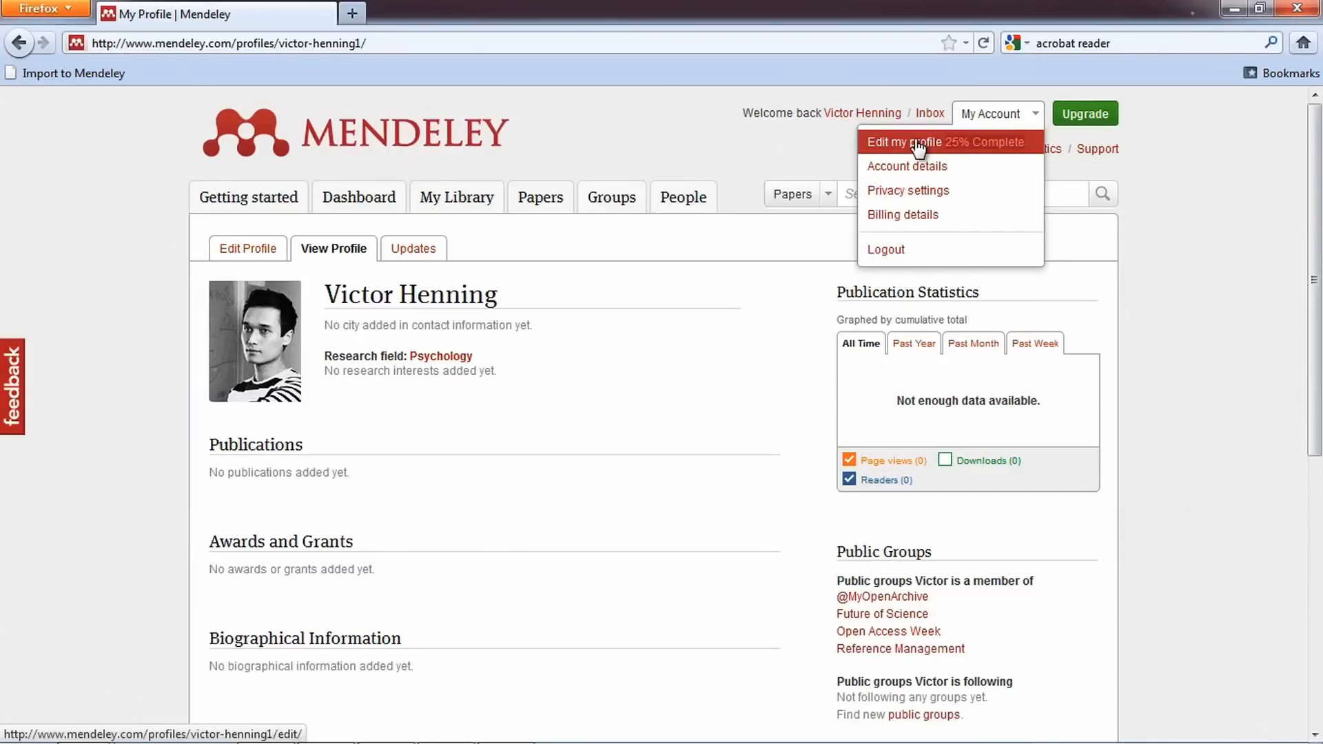
Choose Edit my profile and scroll through the Publications, Awards and CV sections.
click(903, 142)
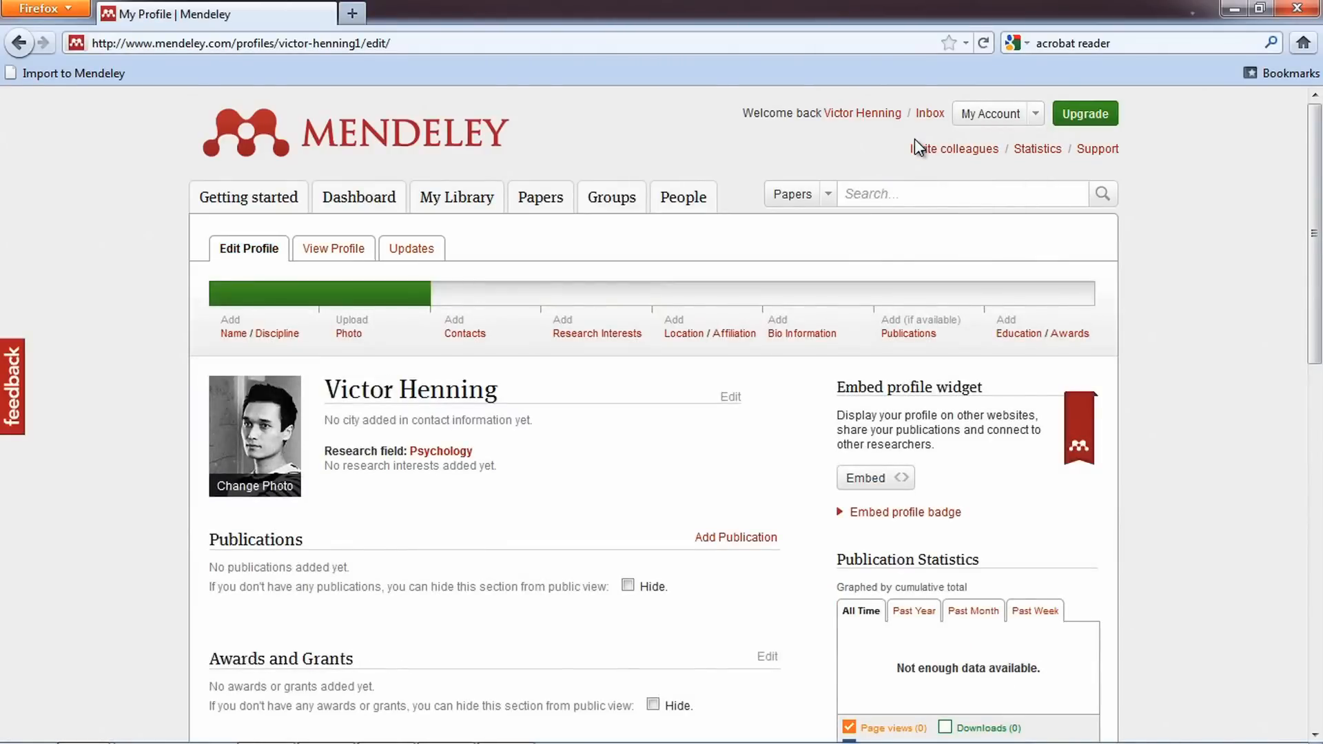
scroll(down, 3)
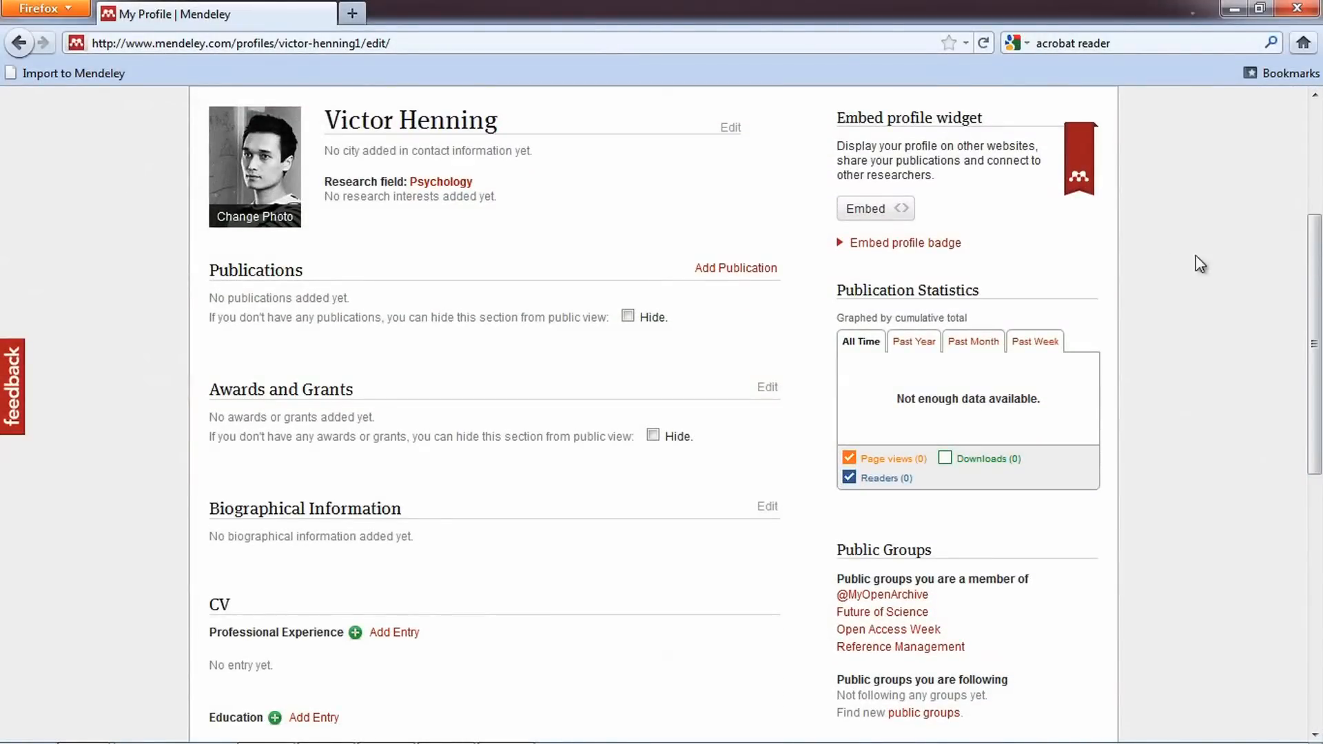
mouse_move(724, 278)
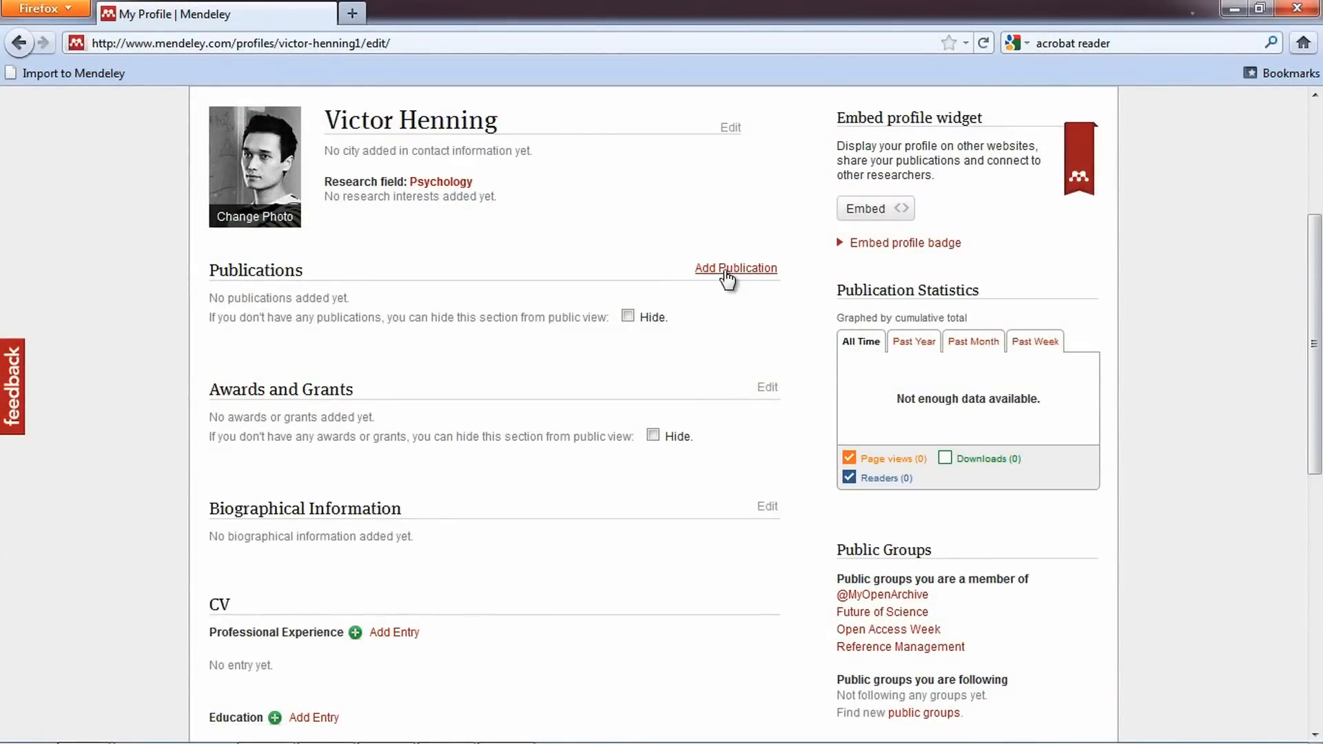
mouse_move(770, 425)
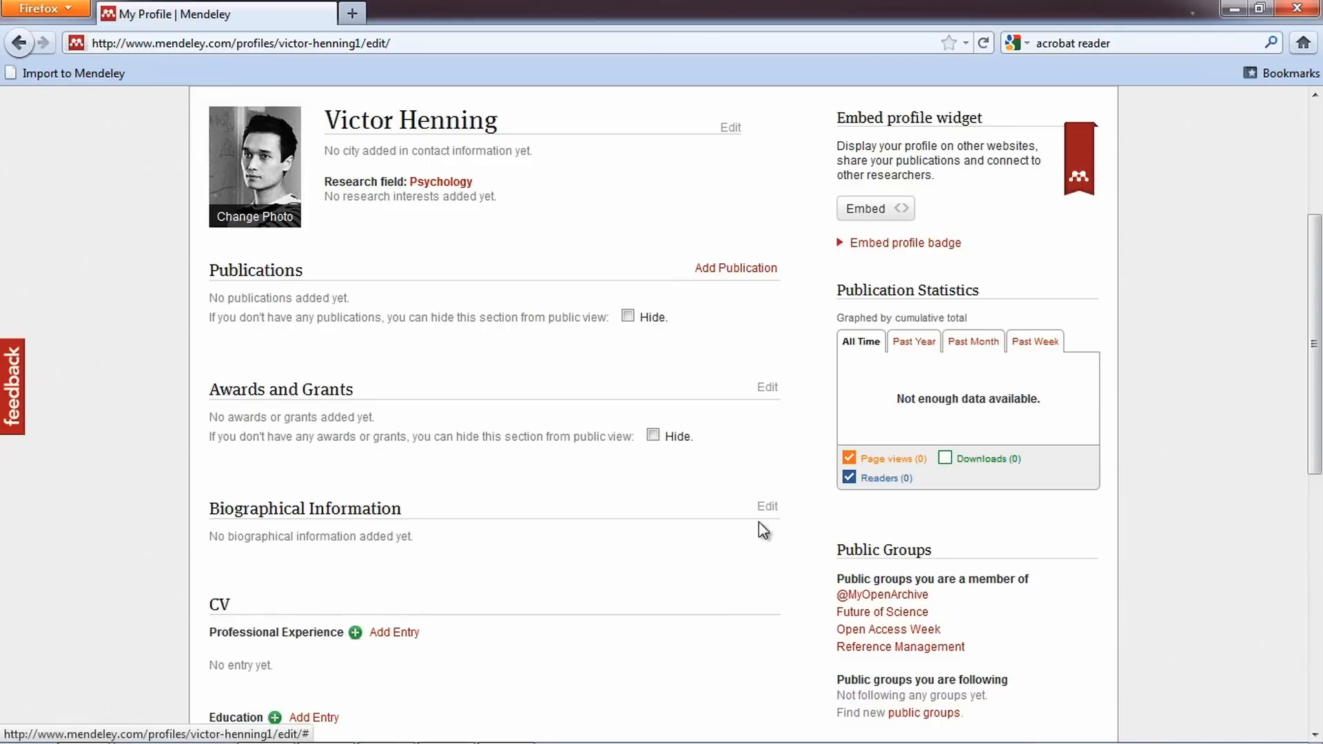
mouse_move(314, 718)
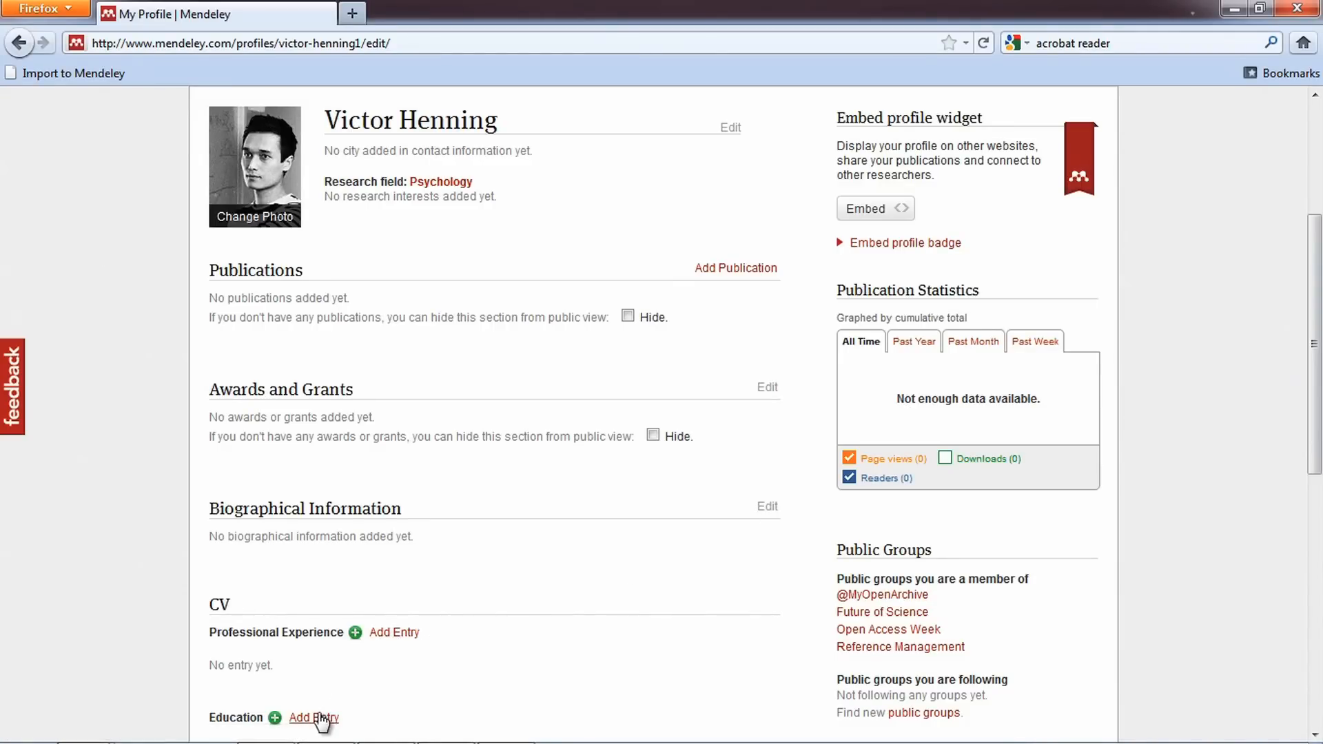
mouse_move(546, 704)
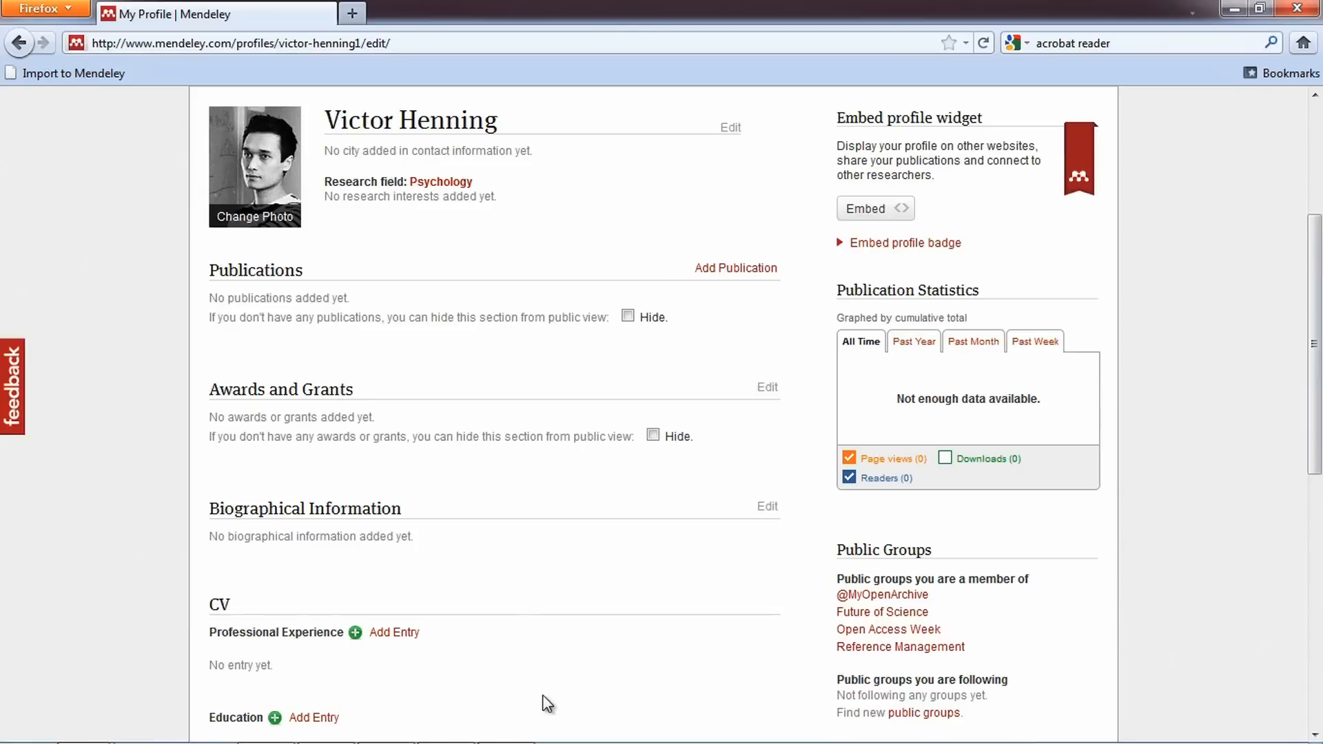
mouse_move(563, 698)
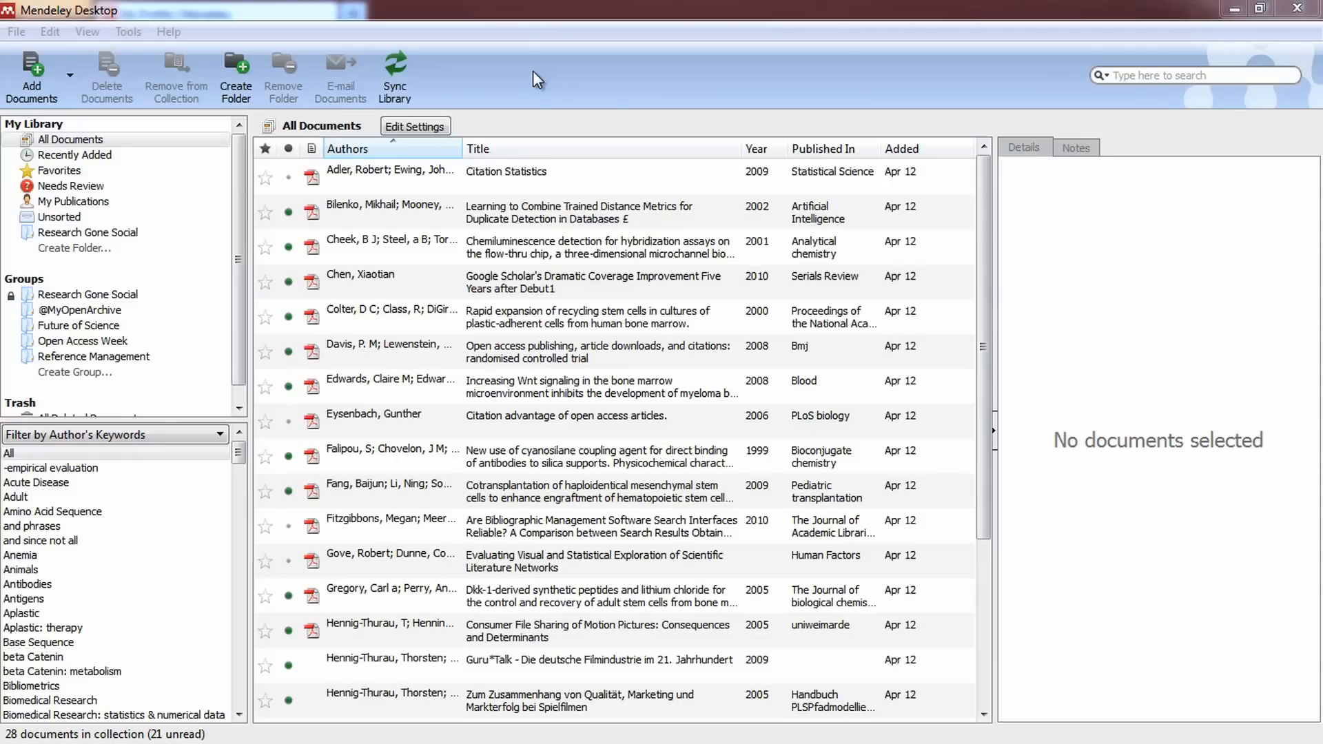
Move the six own papers from Research Gone Social into My Publications.
click(87, 232)
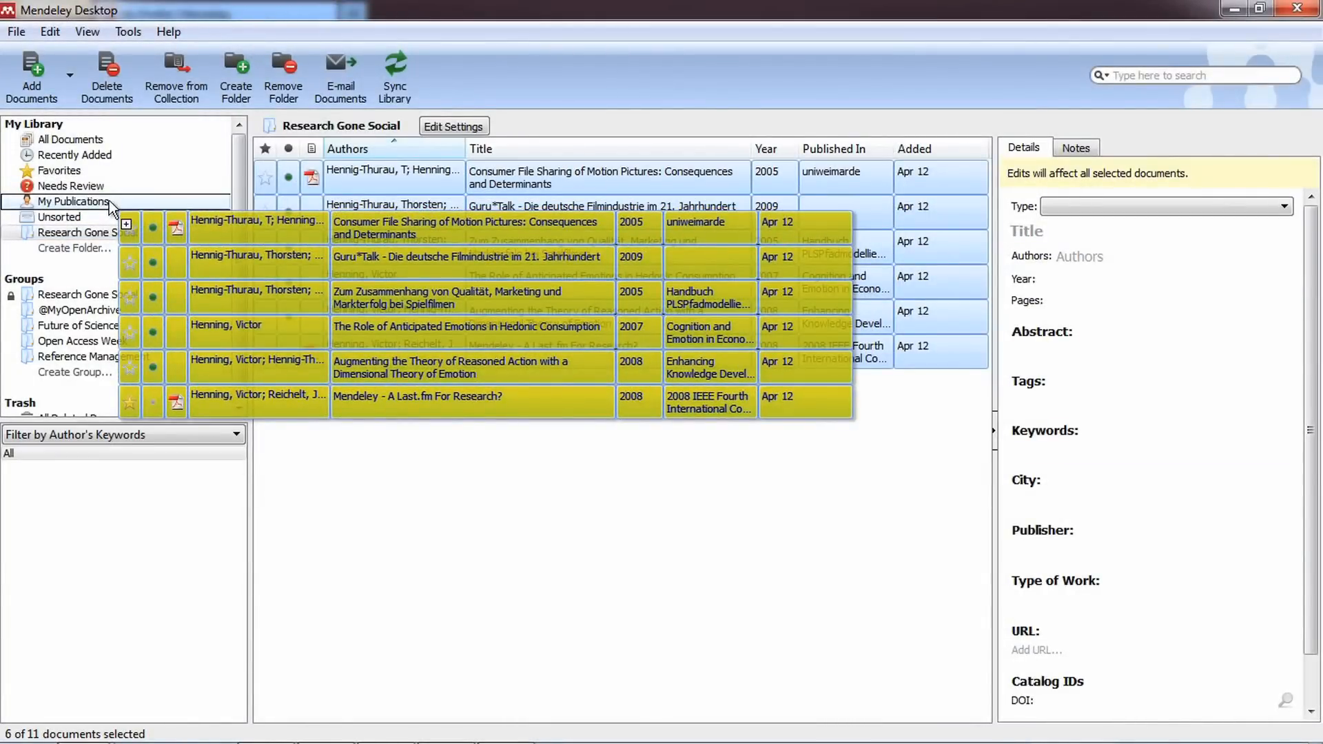
click(69, 202)
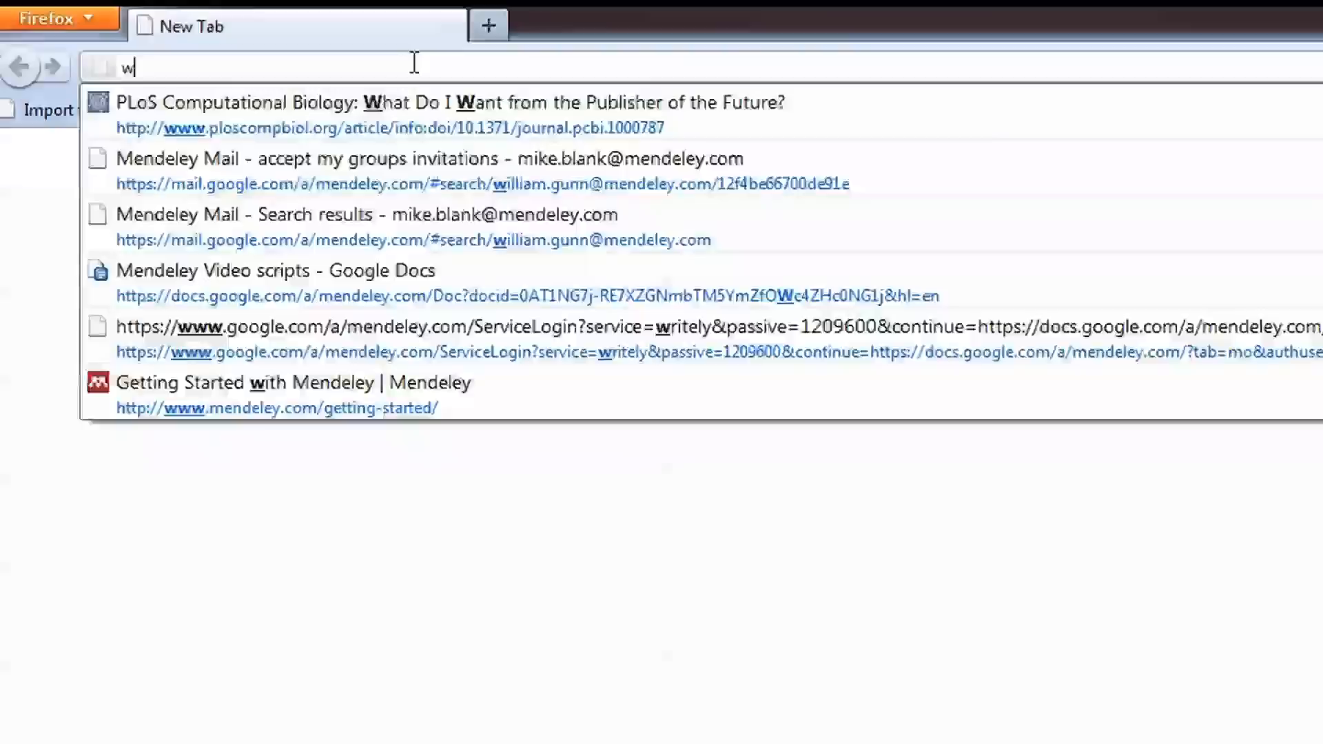
text(www.sherpa.a)
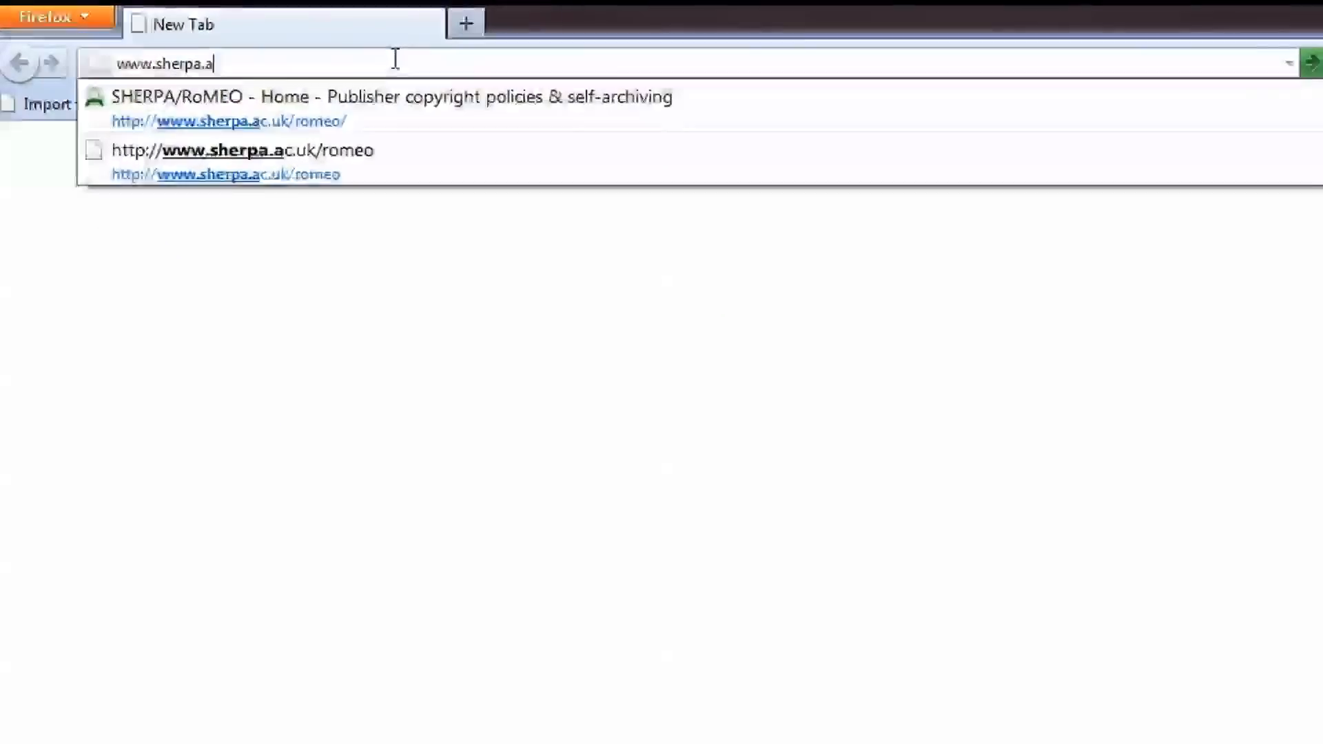
text(c.uk/)
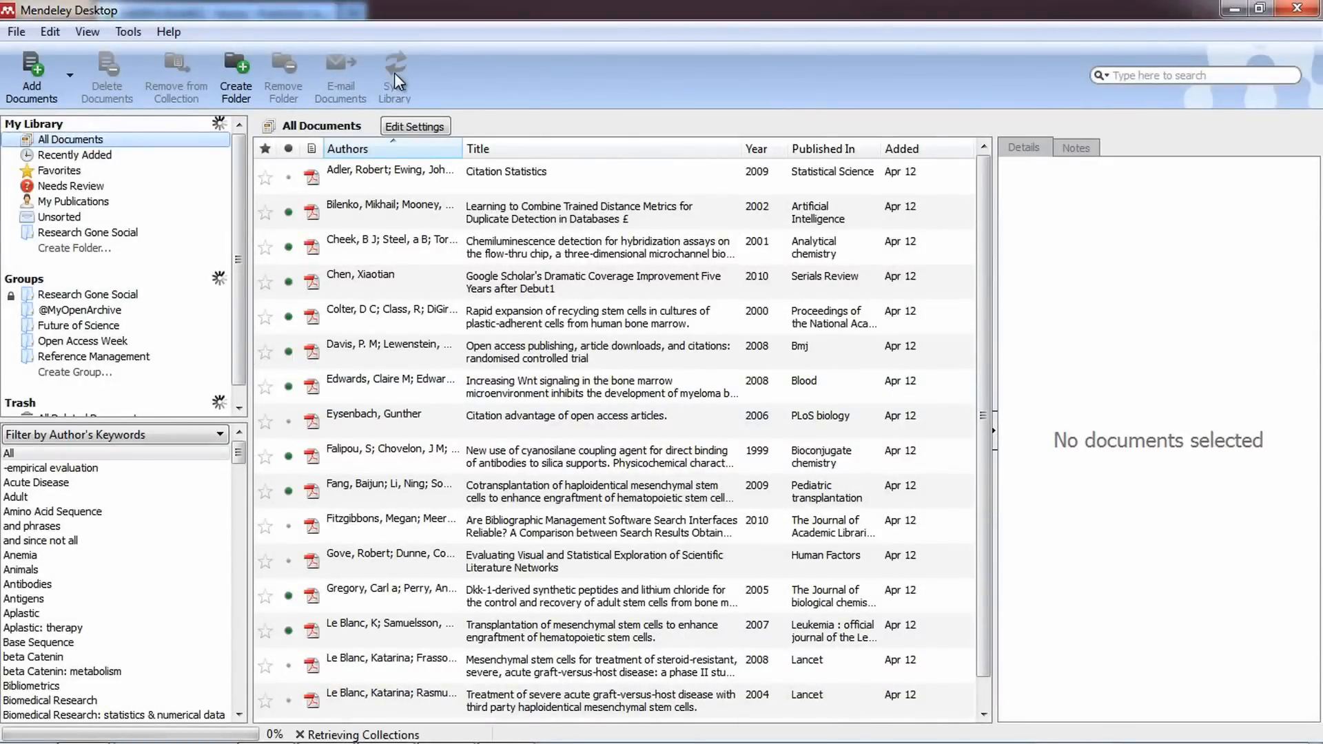
Run Sync Library in Mendeley Desktop to sync with the online account.
click(396, 73)
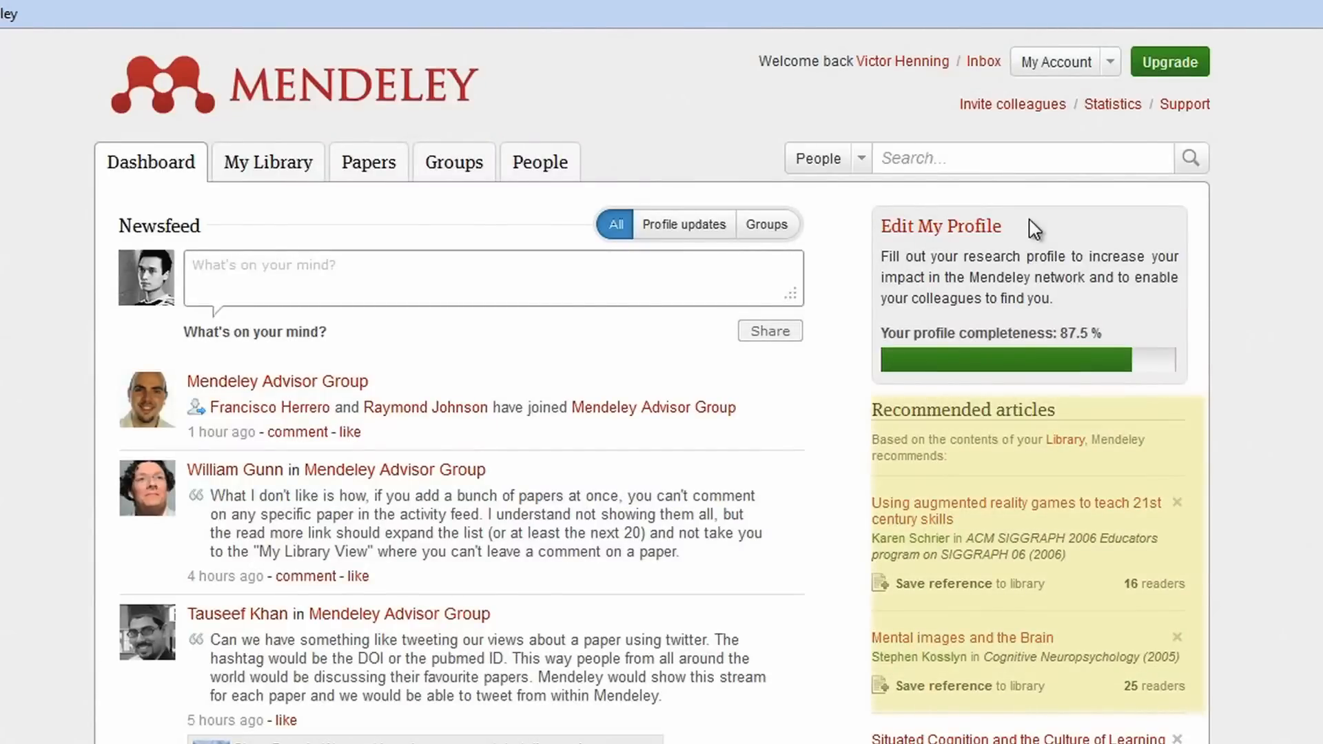
mouse_move(1065, 470)
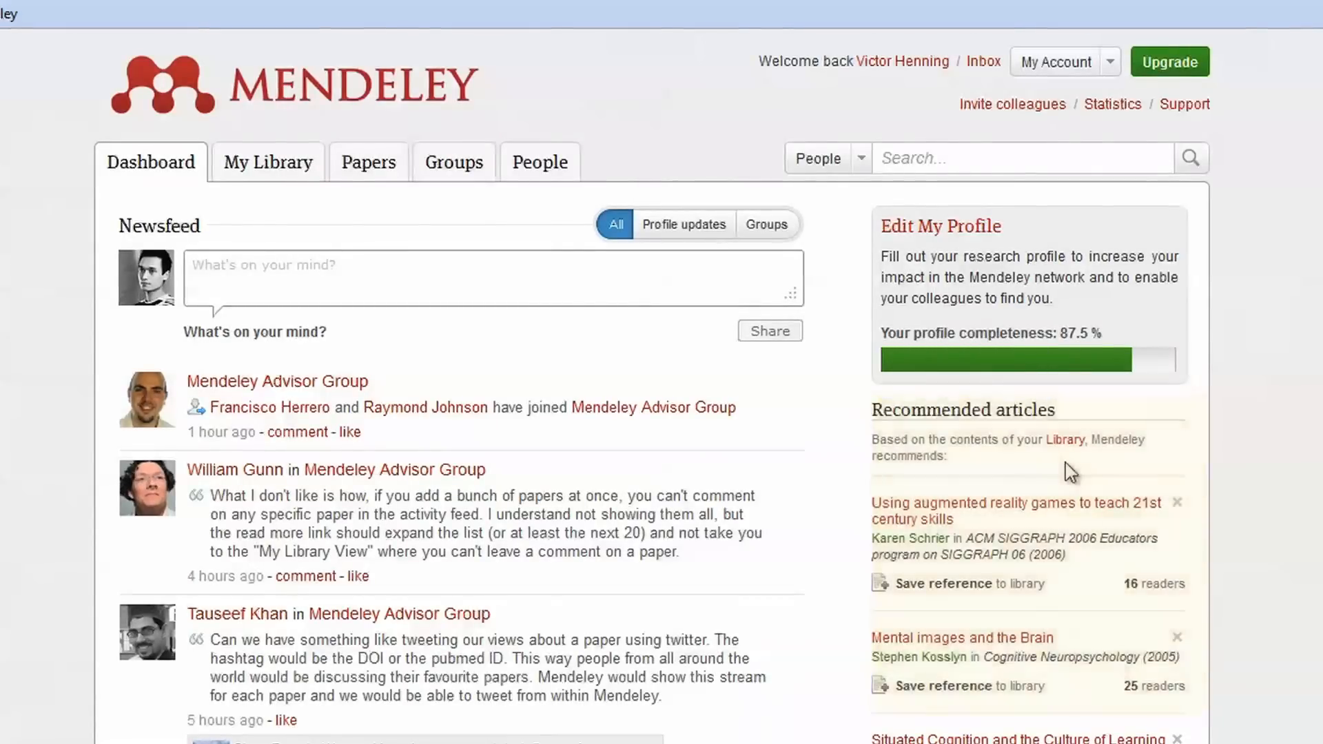
Scroll the dashboard to review the Recommended articles panel.
scroll(down, 3)
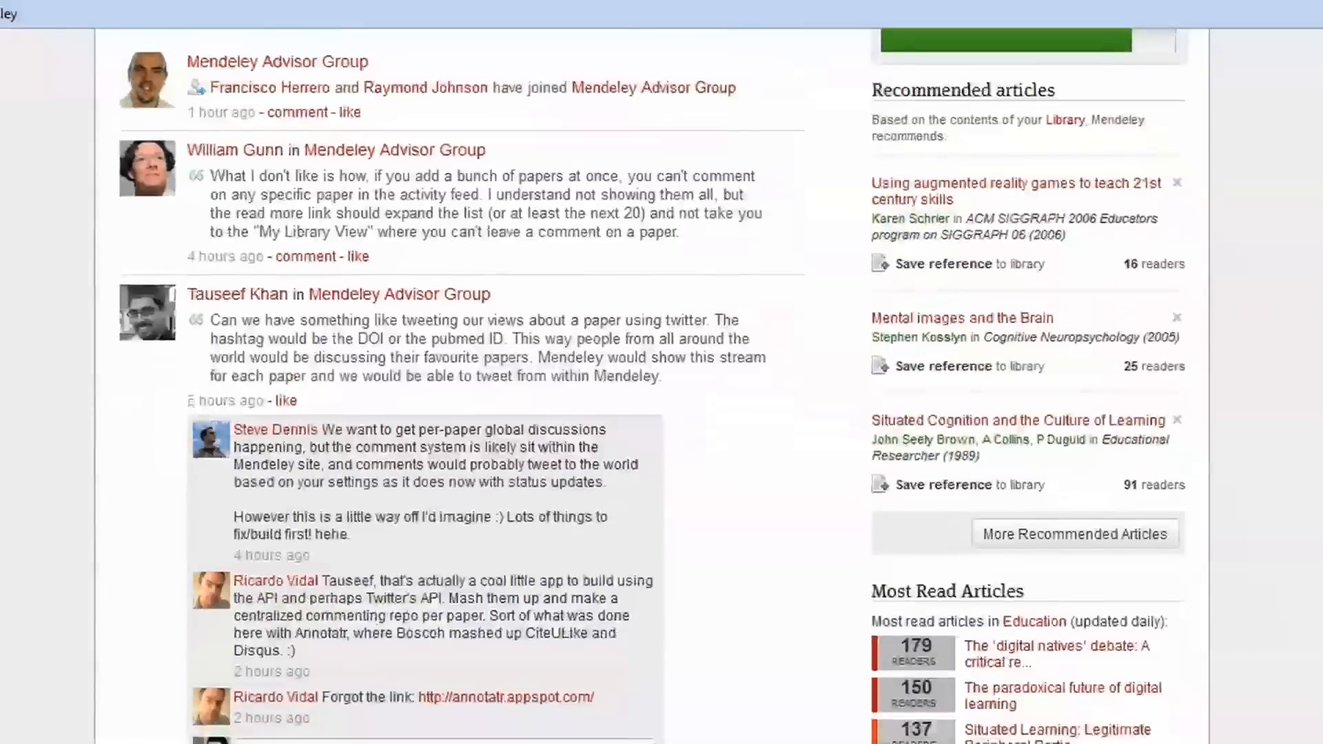